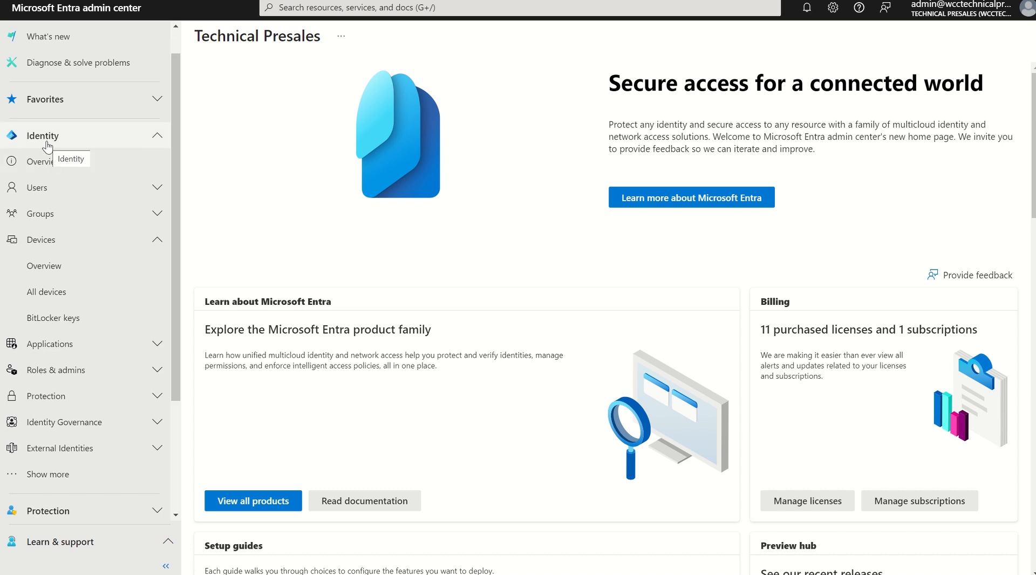
{"action": "mouse_move", "coordinate": [45, 245]}
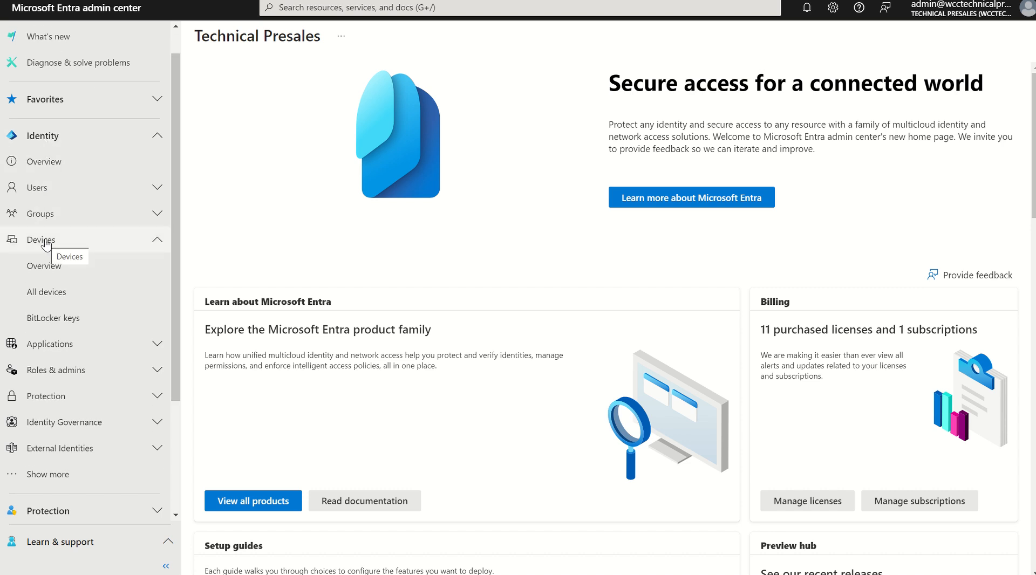
Step: Show the All devices list, with four registered Windows devices in the tenant
{"action": "left_click", "coordinate": [46, 292]}
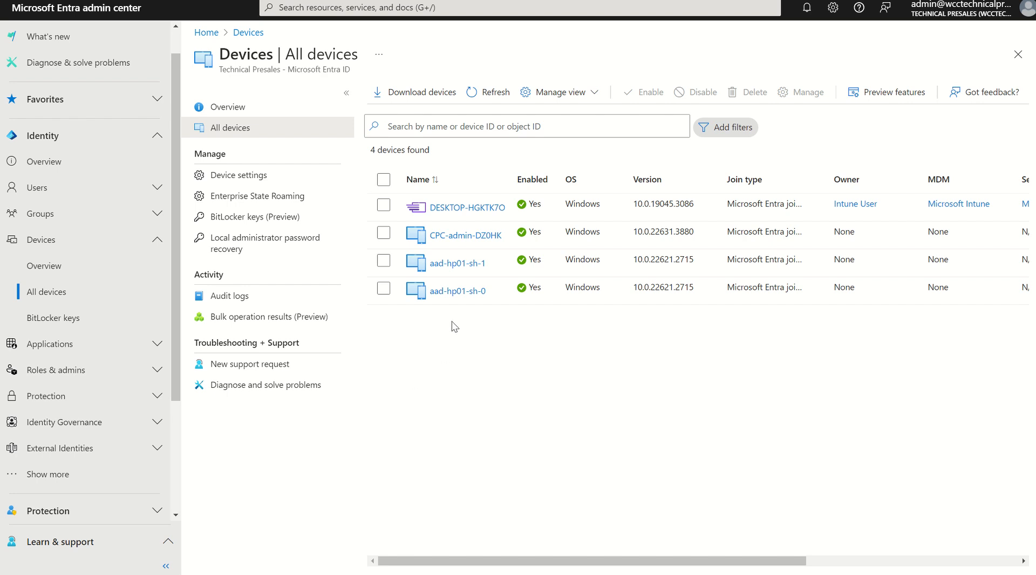
{"action": "mouse_move", "coordinate": [415, 207]}
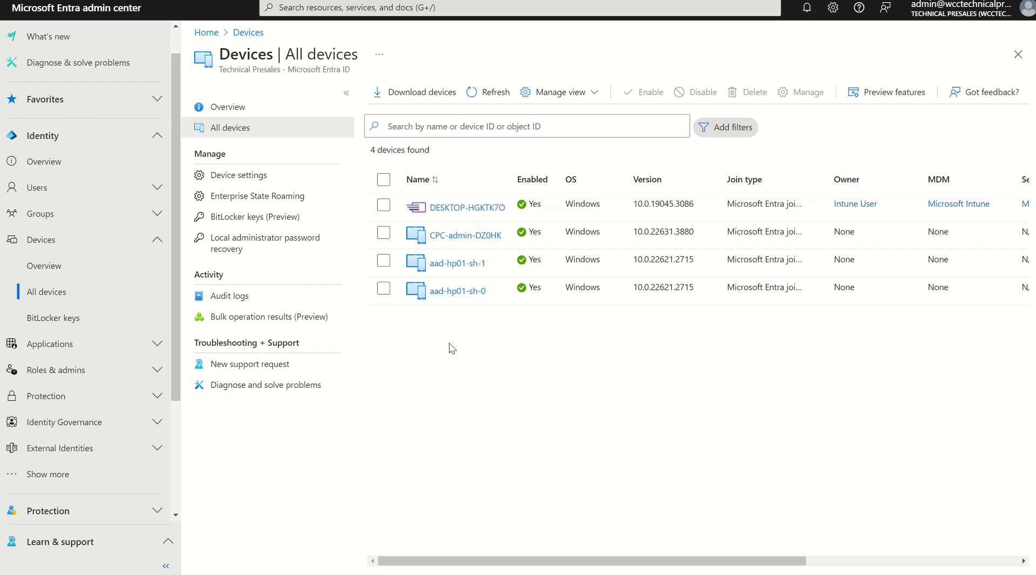
{"action": "mouse_move", "coordinate": [435, 346]}
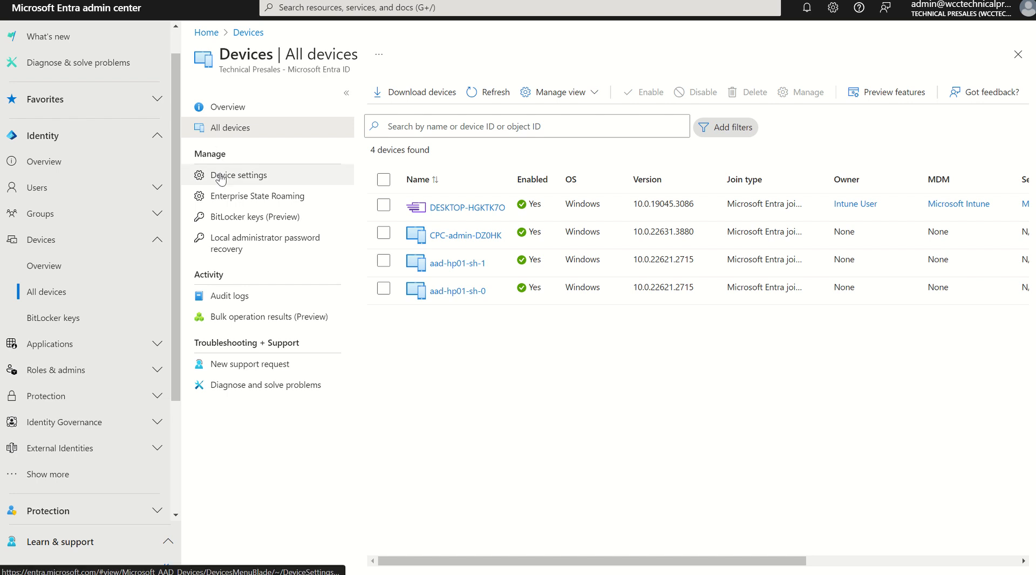
Step: Open Device settings to view the tenant's Entra join and registration settings
{"action": "left_click", "coordinate": [238, 175]}
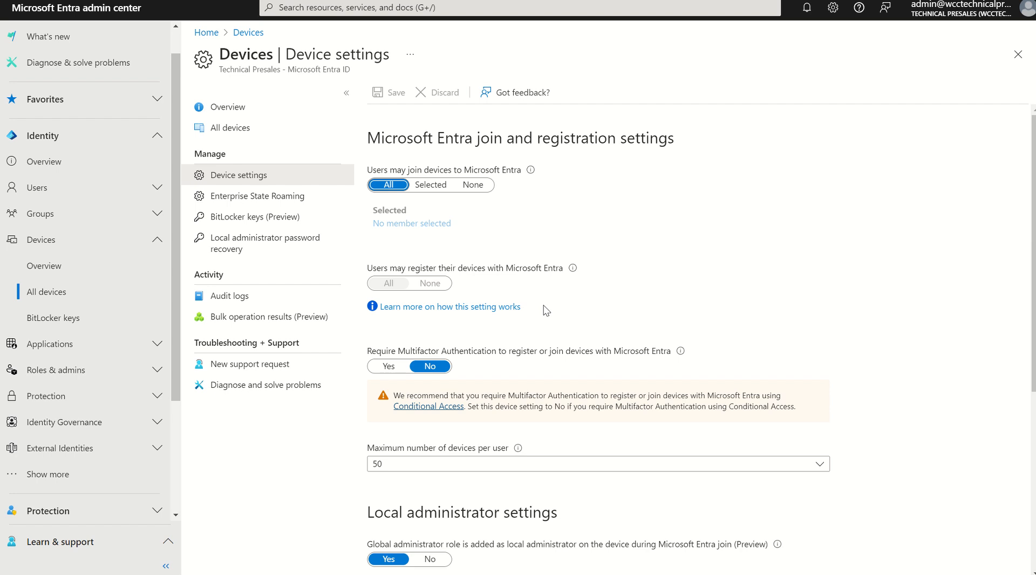
{"action": "mouse_move", "coordinate": [387, 175]}
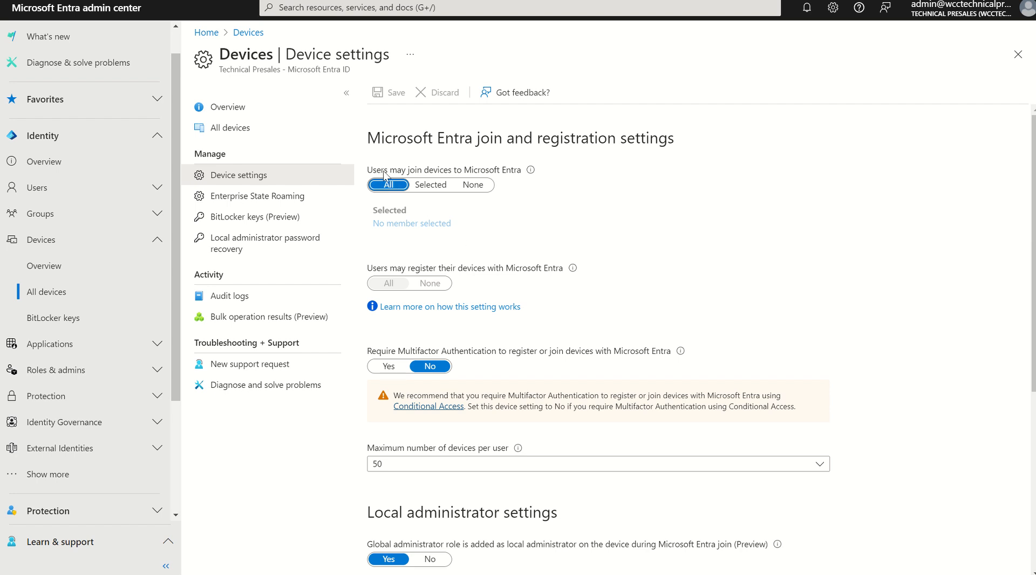
{"action": "mouse_move", "coordinate": [501, 176]}
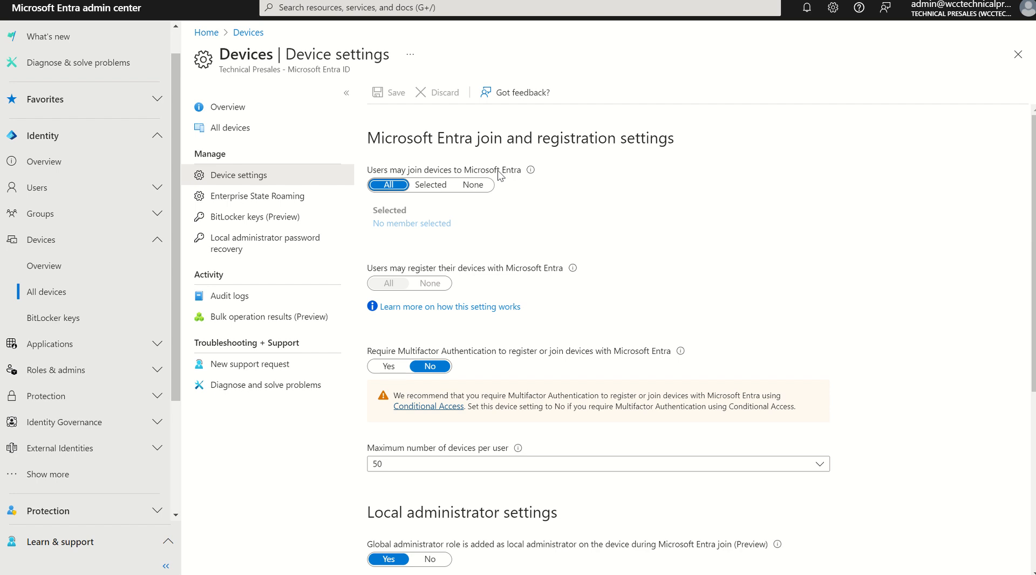
{"action": "mouse_move", "coordinate": [400, 200]}
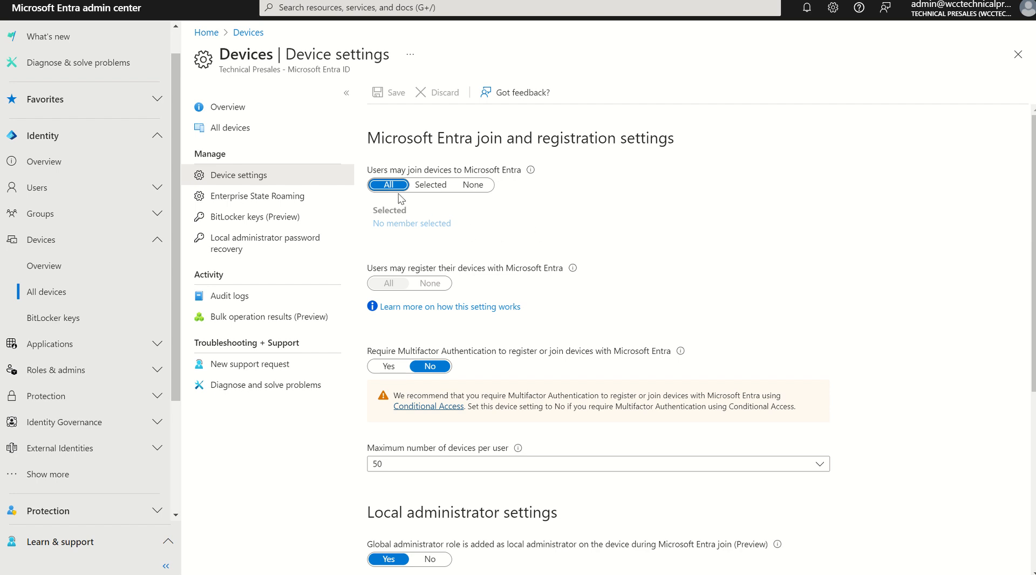
{"action": "mouse_move", "coordinate": [413, 209]}
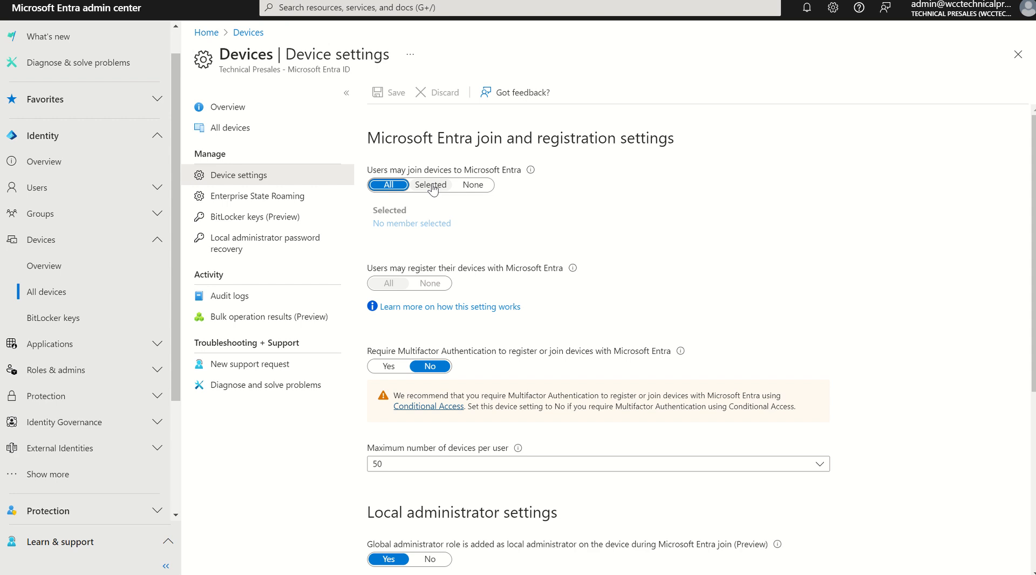
{"action": "mouse_move", "coordinate": [473, 186]}
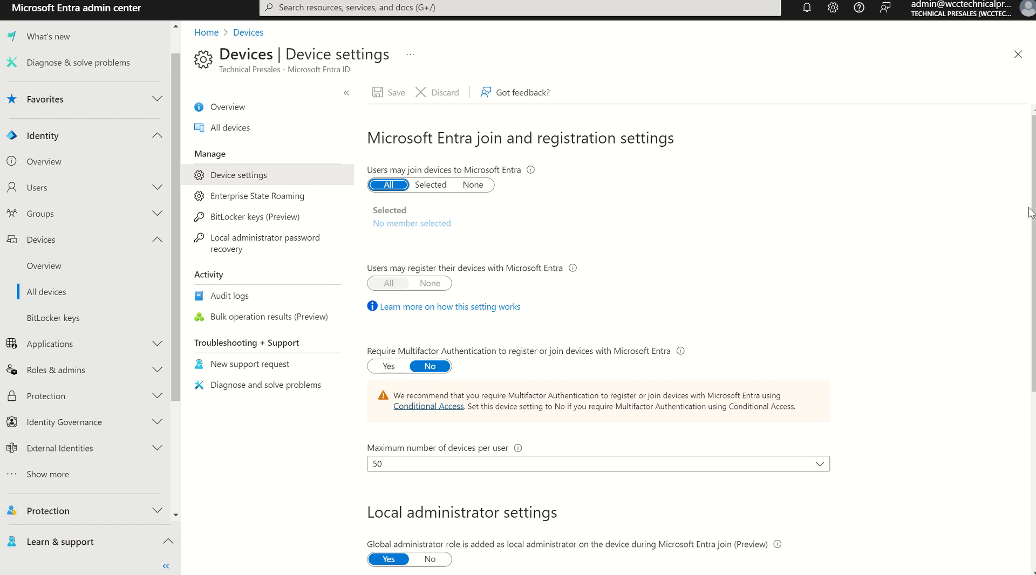
{"action": "scroll", "scroll_direction": "down", "scroll_amount": 3}
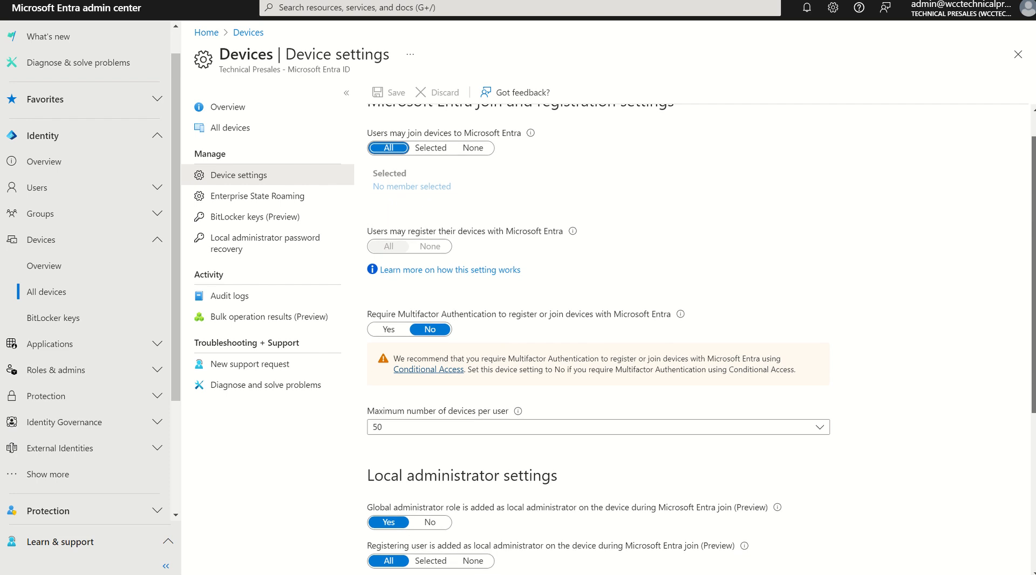
{"action": "scroll", "scroll_direction": "down", "scroll_amount": 3}
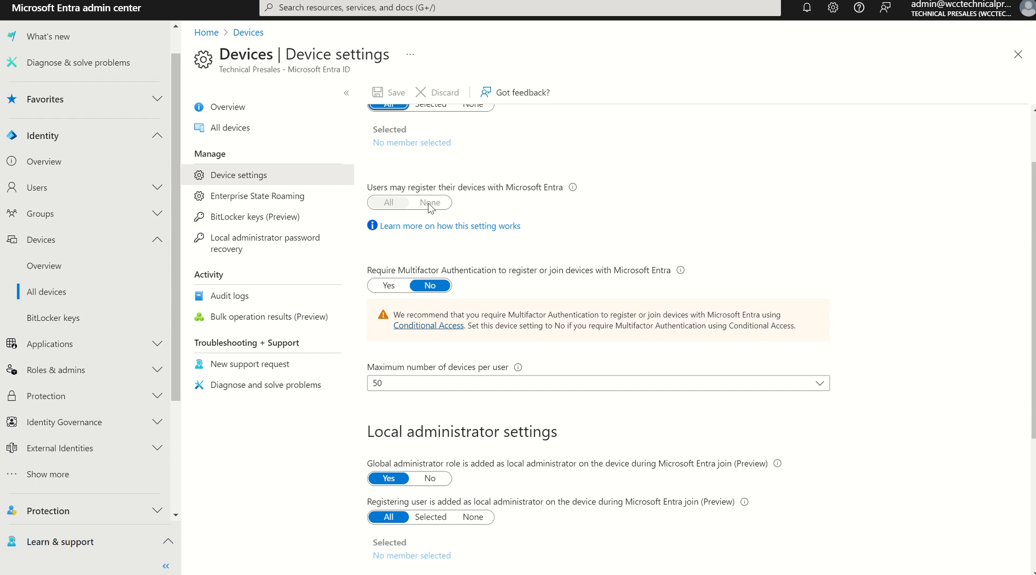
{"action": "mouse_move", "coordinate": [1019, 265]}
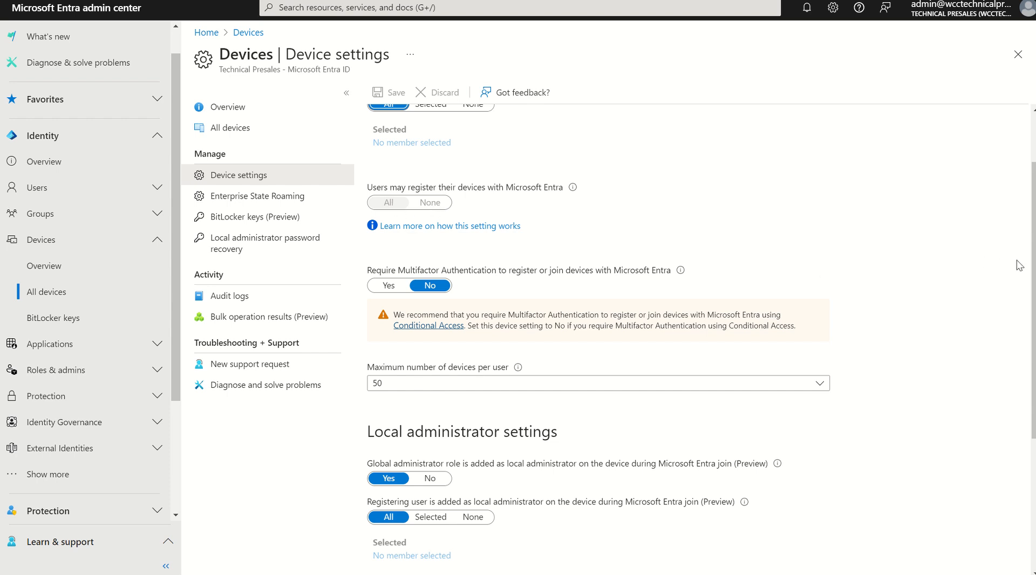
{"action": "scroll", "scroll_direction": "down", "scroll_amount": 3}
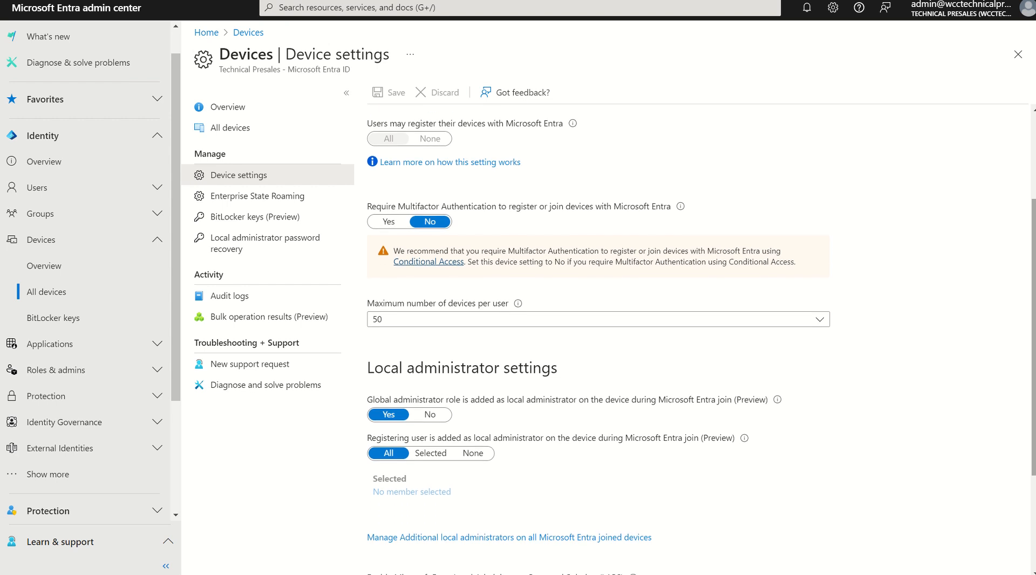
{"action": "mouse_move", "coordinate": [516, 214]}
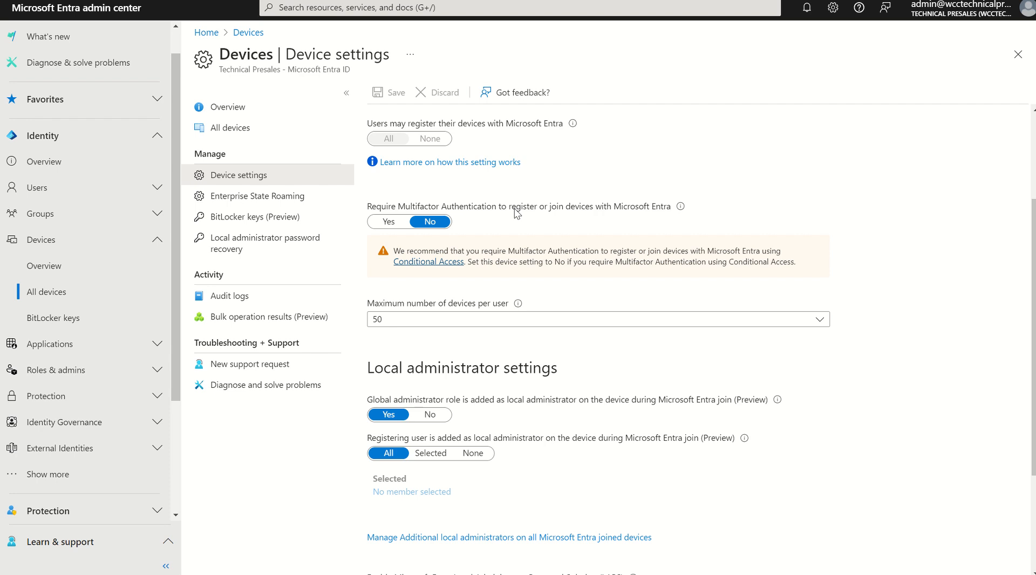
{"action": "mouse_move", "coordinate": [468, 229]}
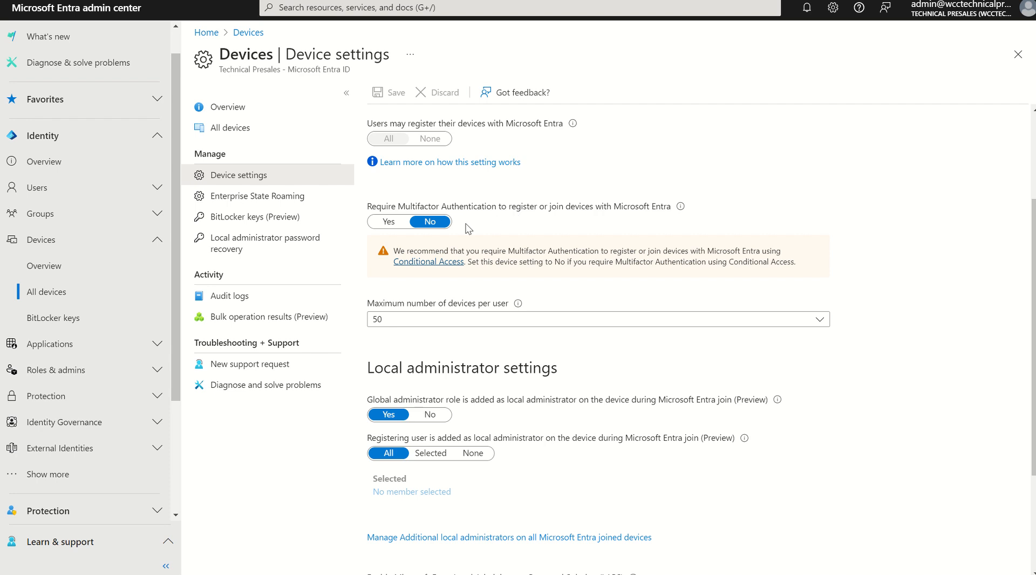
Step: Set 'Require Multifactor Authentication to register or join devices' to Yes
{"action": "left_click", "coordinate": [388, 222]}
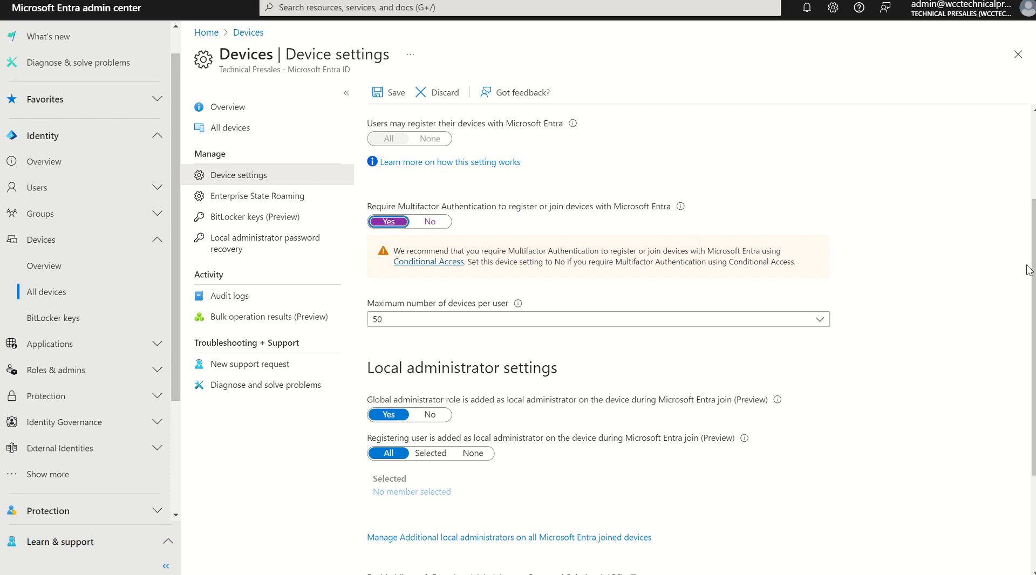
{"action": "scroll", "scroll_direction": "down", "scroll_amount": 3}
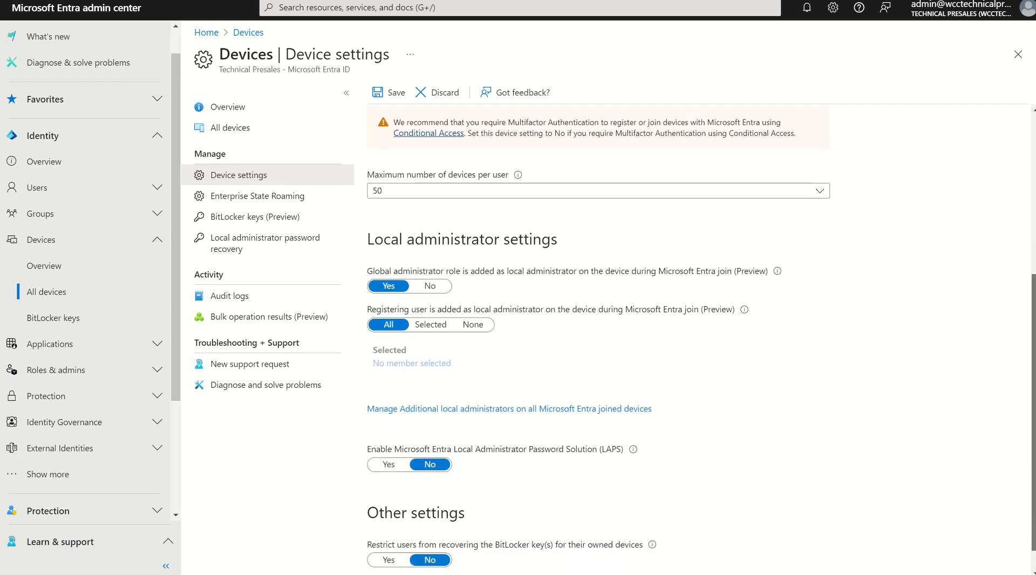
{"action": "mouse_move", "coordinate": [718, 236]}
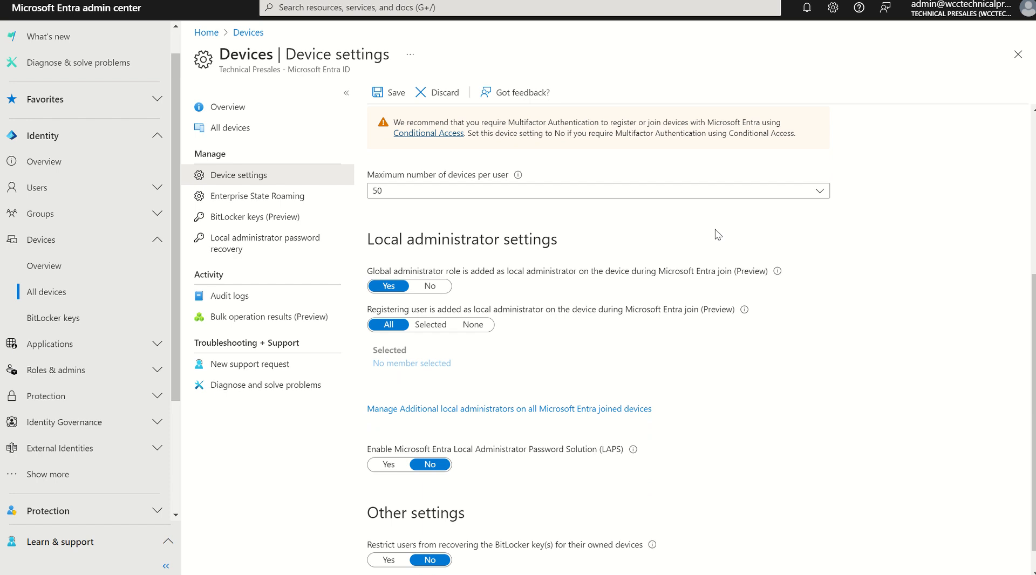
{"action": "left_click", "coordinate": [597, 191]}
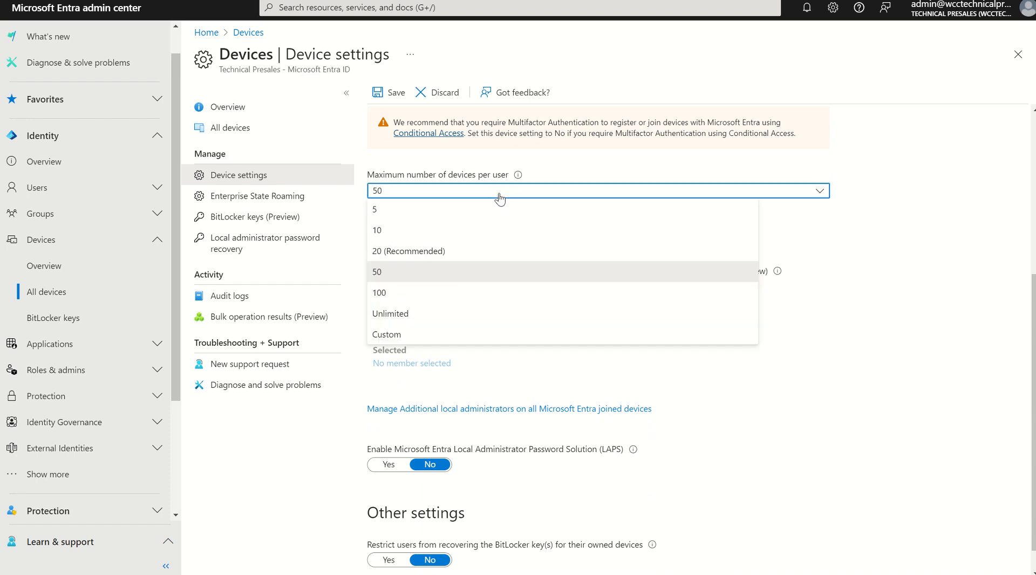
{"action": "mouse_move", "coordinate": [448, 230]}
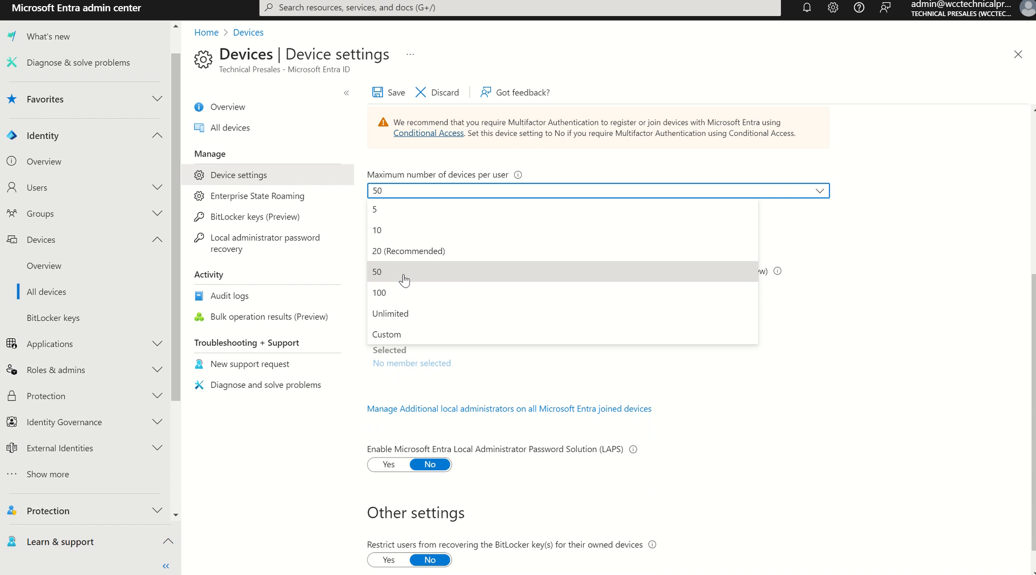
{"action": "mouse_move", "coordinate": [403, 230]}
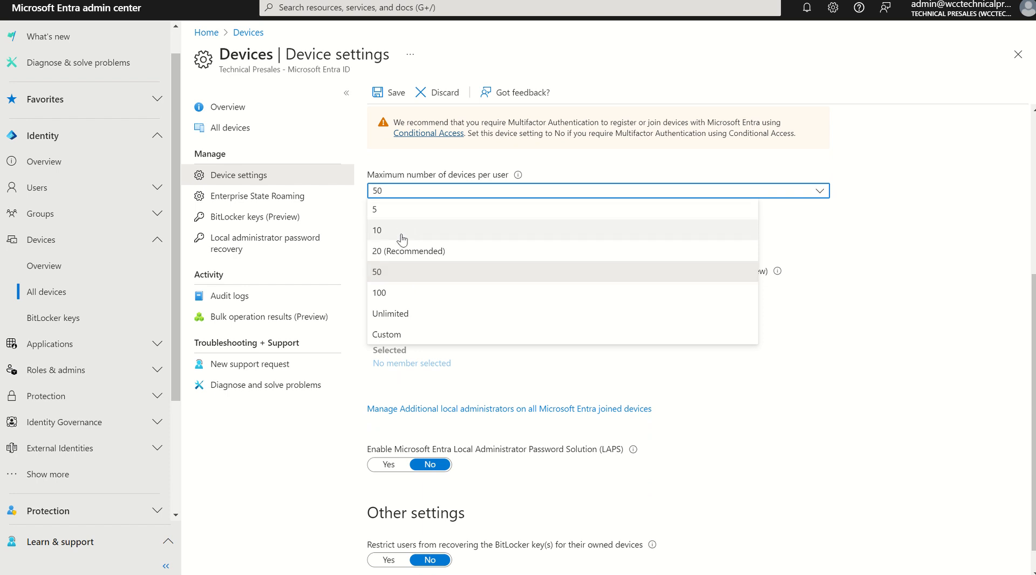
{"action": "mouse_move", "coordinate": [392, 335]}
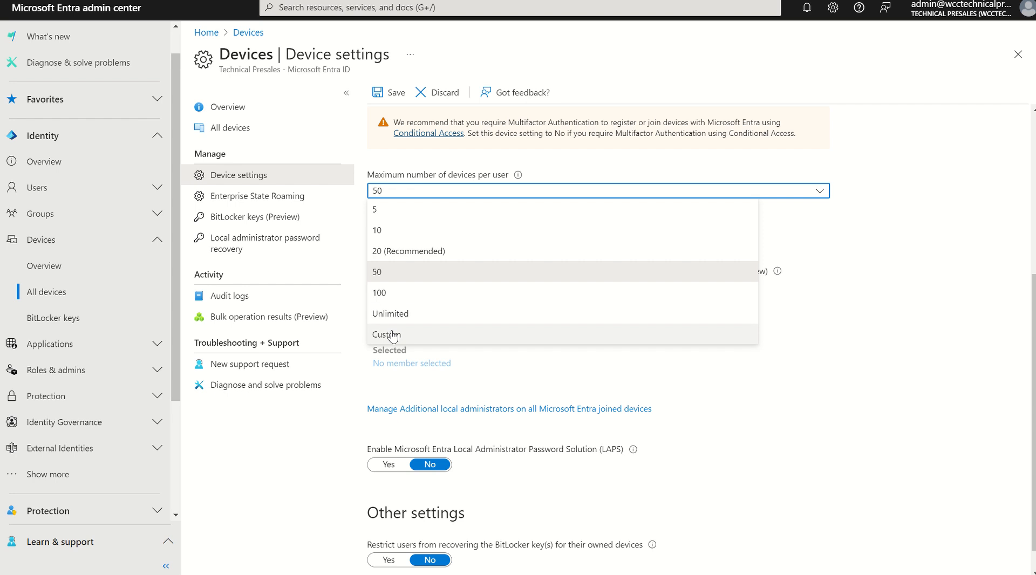
{"action": "mouse_move", "coordinate": [536, 314]}
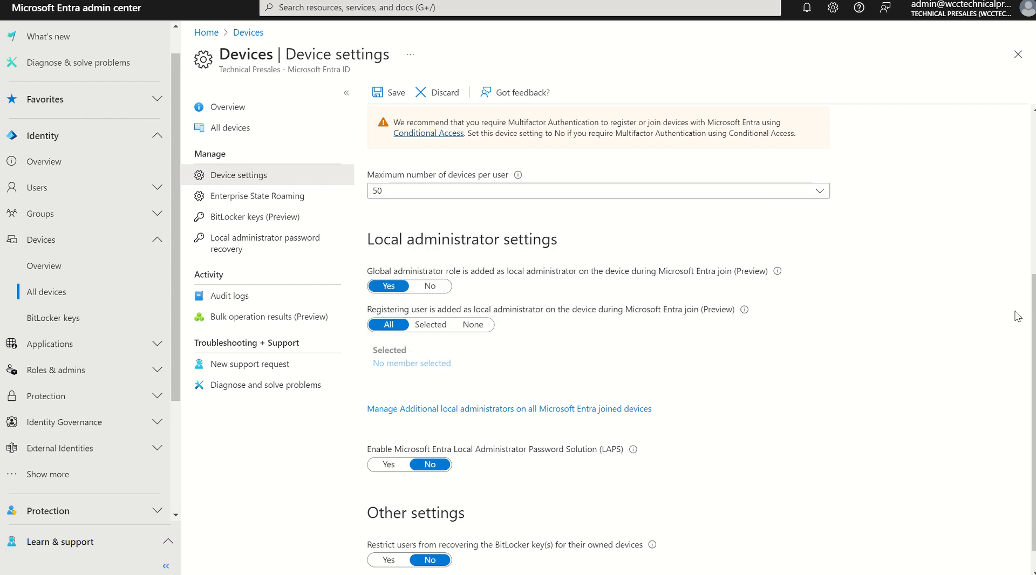
{"action": "scroll", "scroll_direction": "down", "scroll_amount": 3}
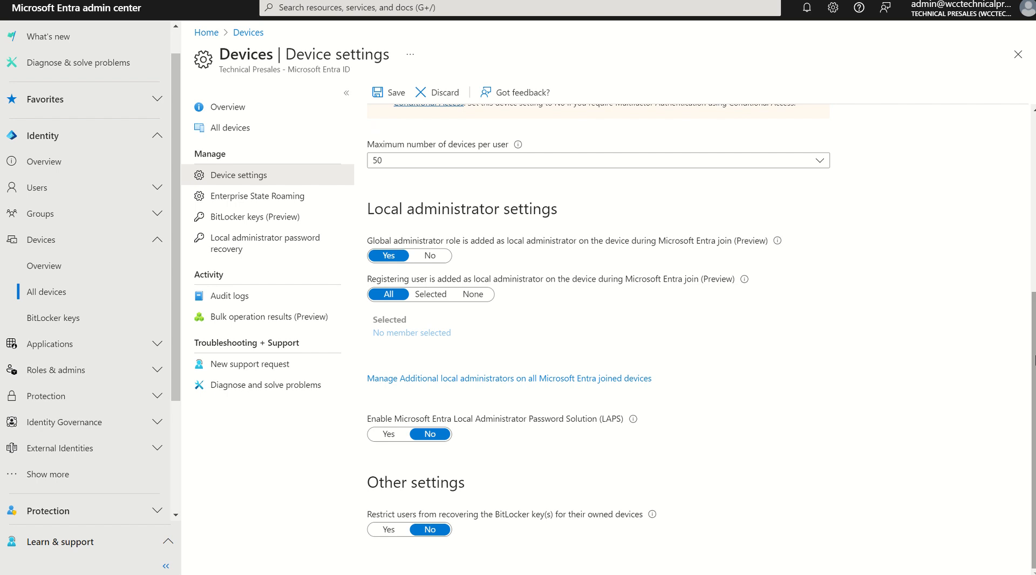
{"action": "mouse_move", "coordinate": [501, 259]}
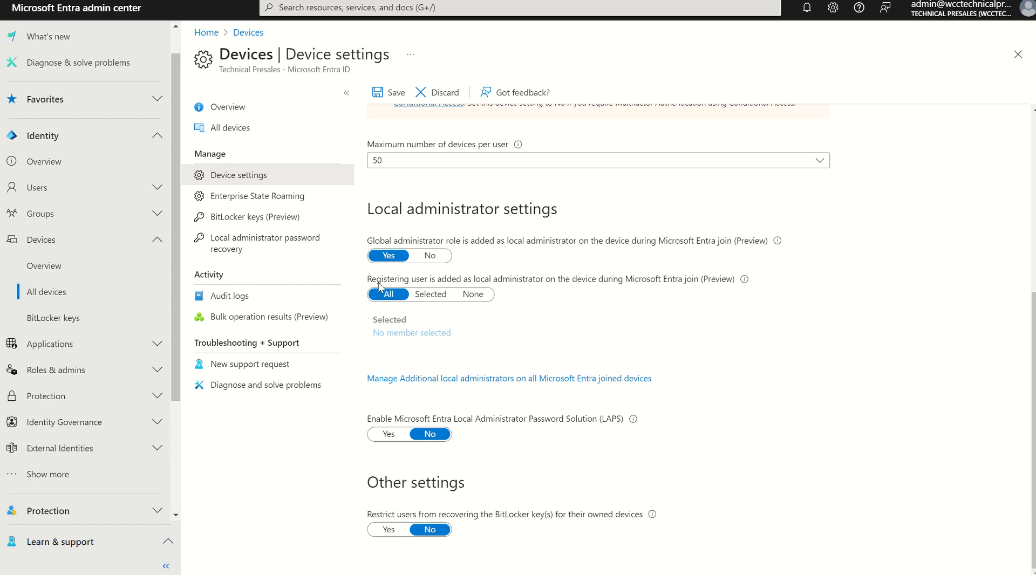
{"action": "mouse_move", "coordinate": [441, 287]}
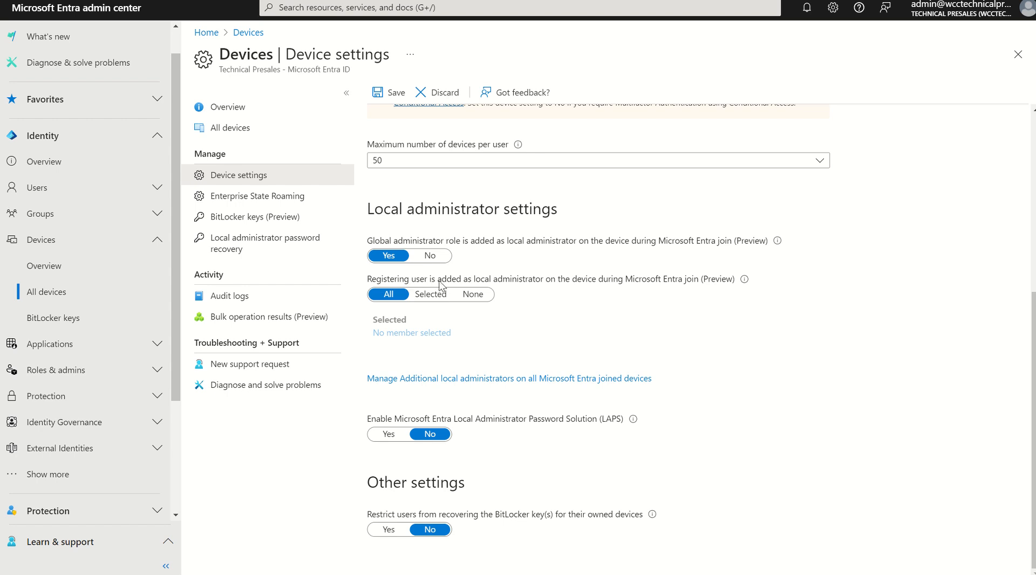
{"action": "mouse_move", "coordinate": [557, 286]}
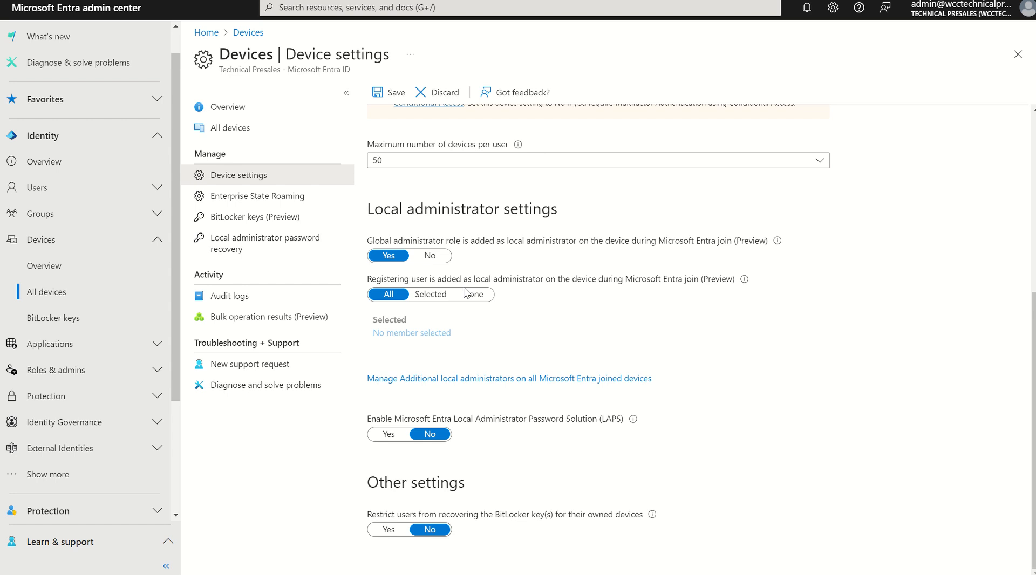
{"action": "mouse_move", "coordinate": [409, 276]}
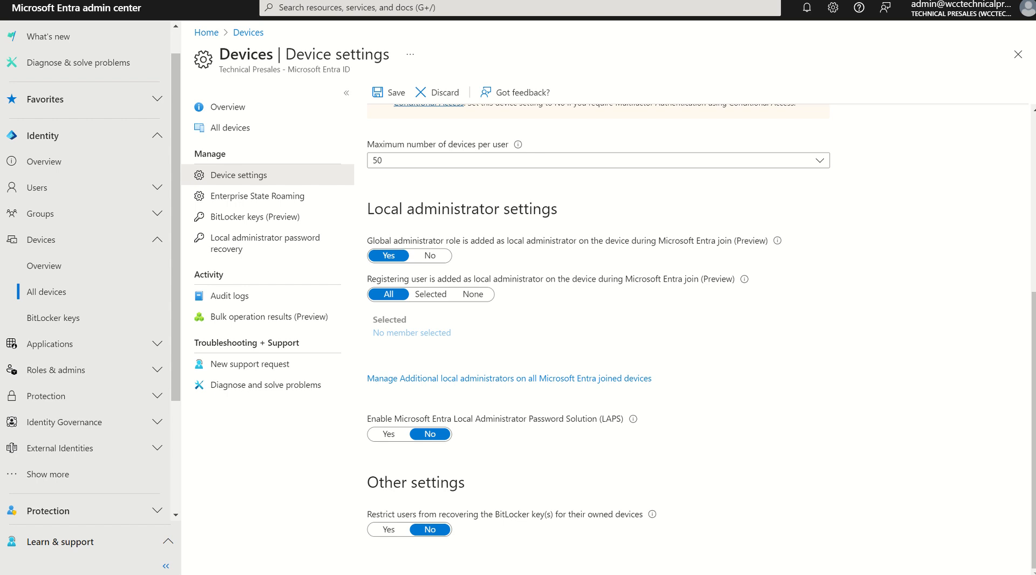
{"action": "mouse_move", "coordinate": [527, 378]}
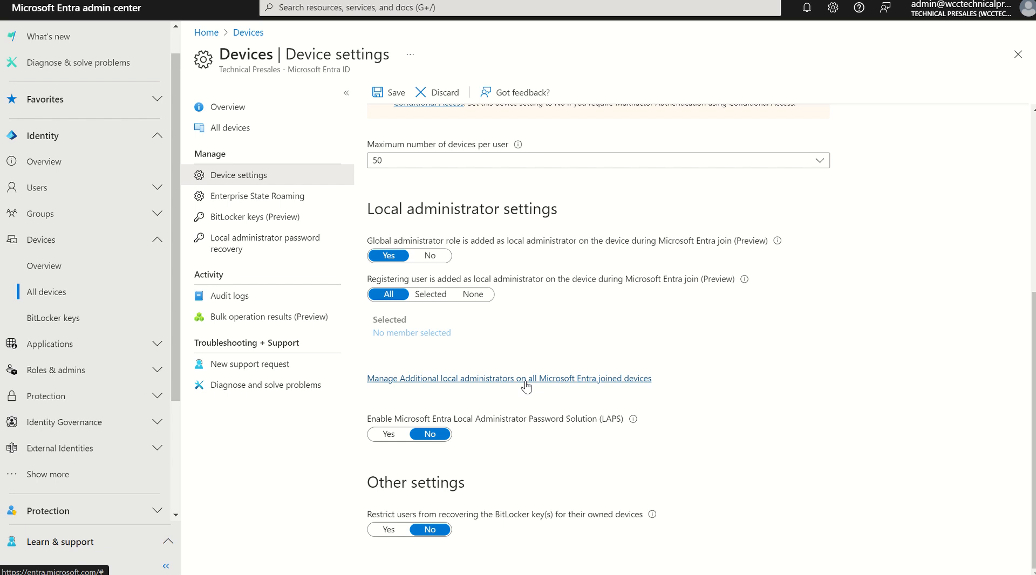
{"action": "mouse_move", "coordinate": [530, 408]}
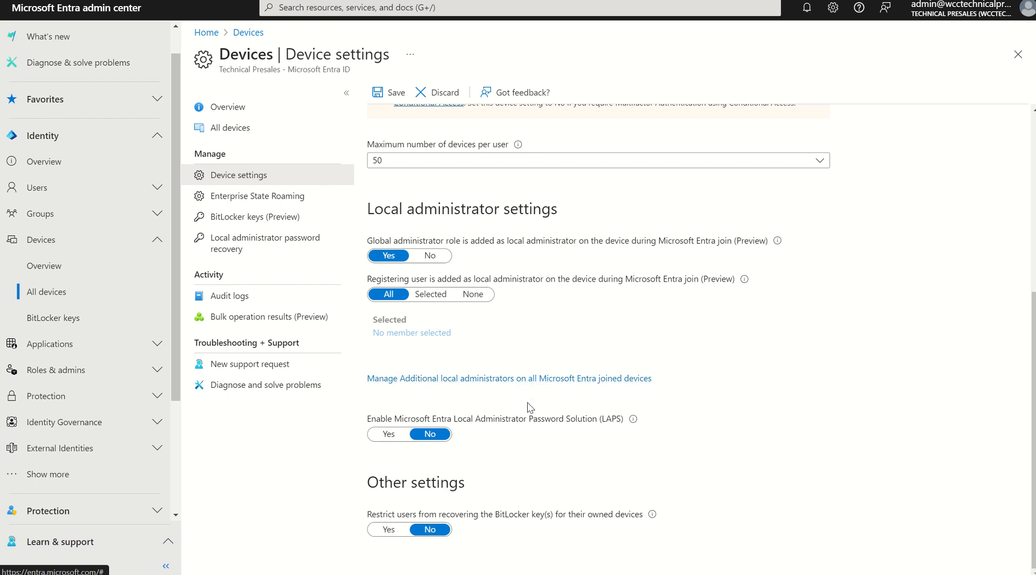
{"action": "mouse_move", "coordinate": [466, 426]}
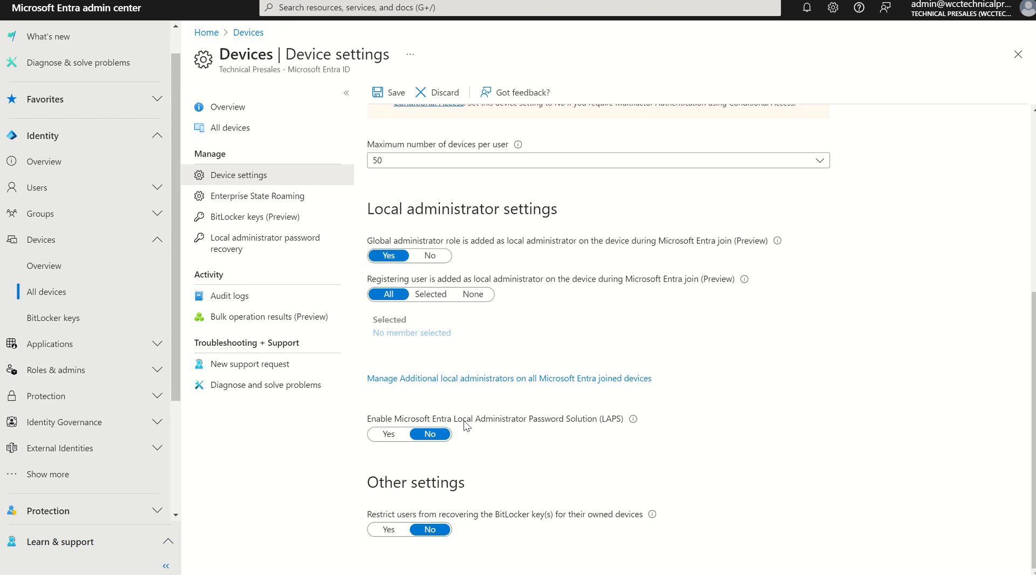
{"action": "mouse_move", "coordinate": [394, 526]}
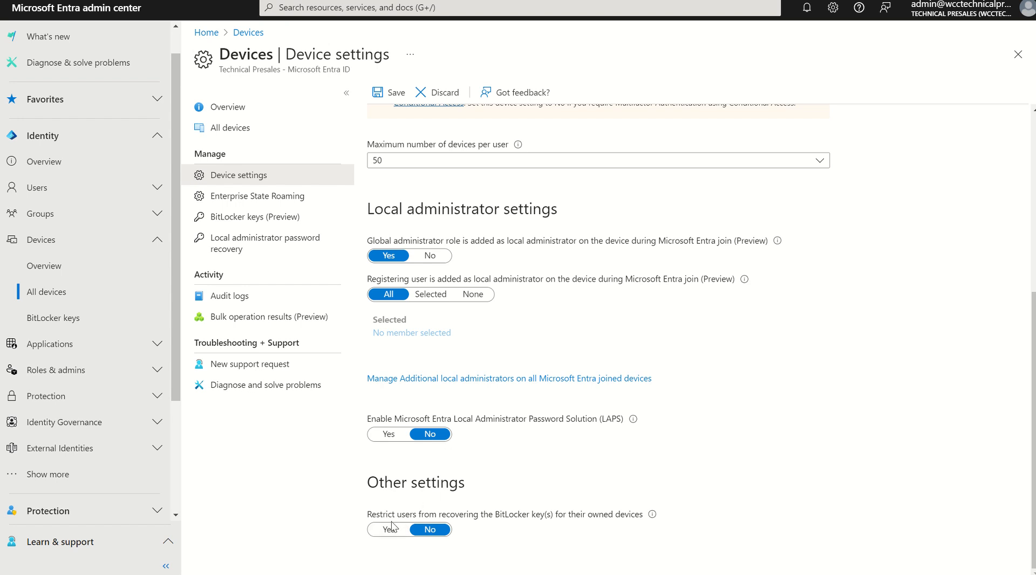
{"action": "mouse_move", "coordinate": [539, 520]}
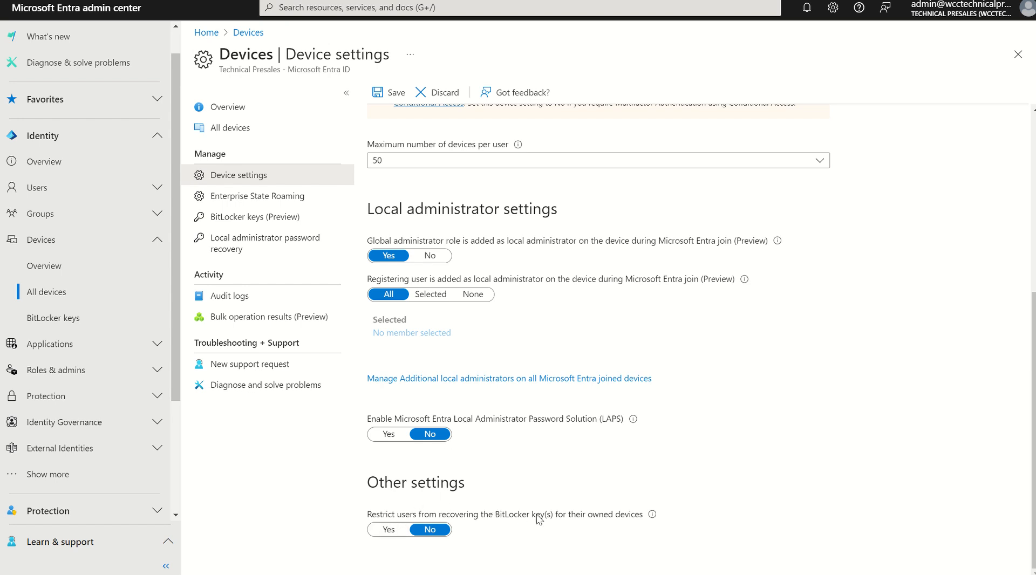
{"action": "mouse_move", "coordinate": [588, 520]}
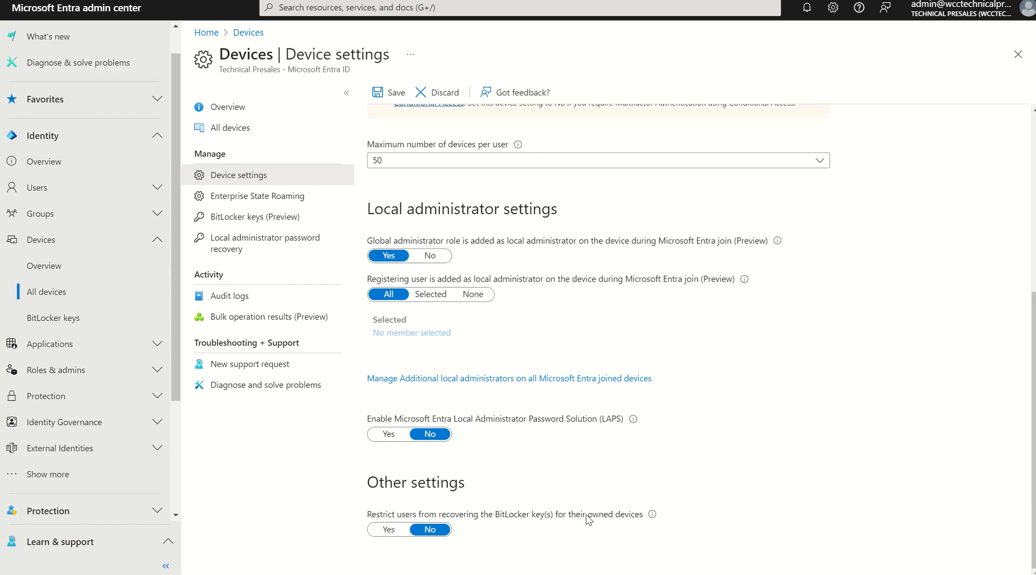
{"action": "mouse_move", "coordinate": [431, 415]}
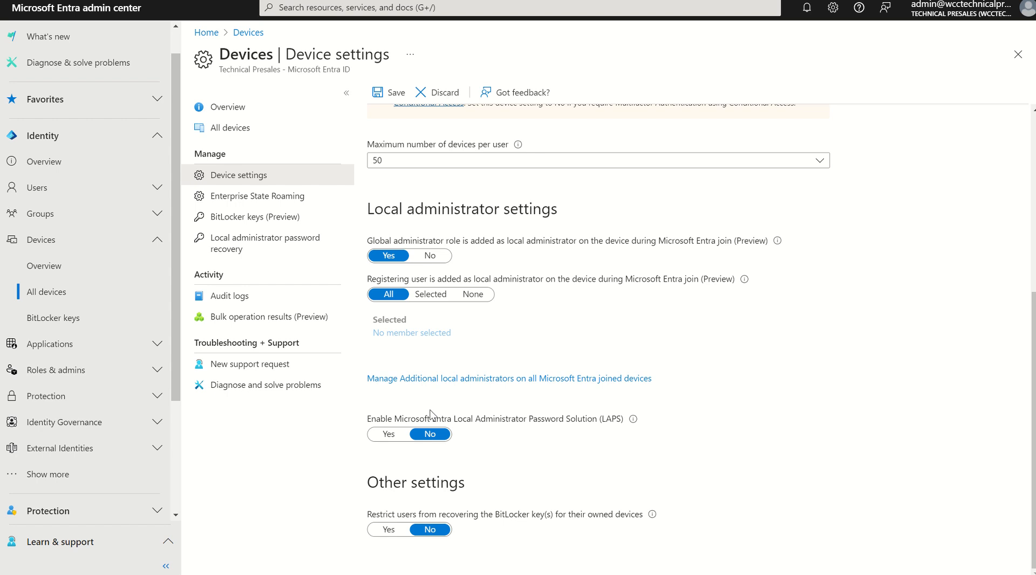
{"action": "mouse_move", "coordinate": [283, 333]}
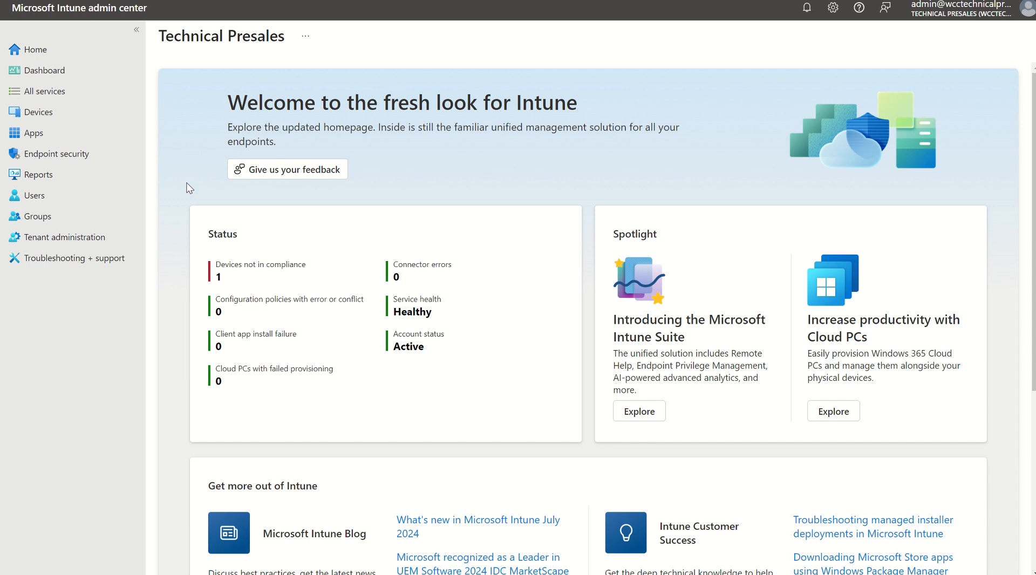
Step: Go to Devices > Enrollment > Windows Autopilot deployment profiles in Intune
{"action": "left_click", "coordinate": [38, 112]}
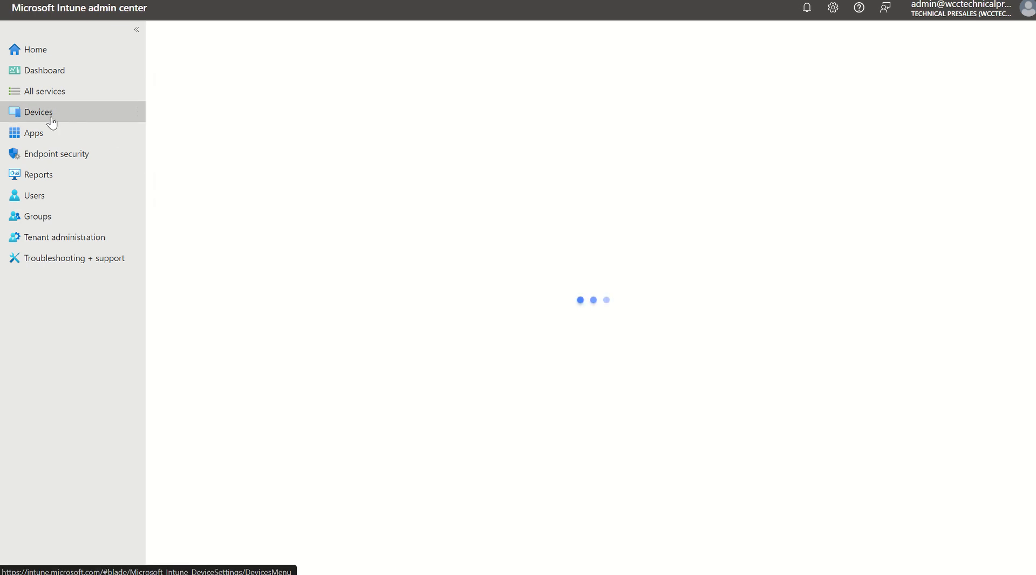
{"action": "left_click", "coordinate": [39, 112]}
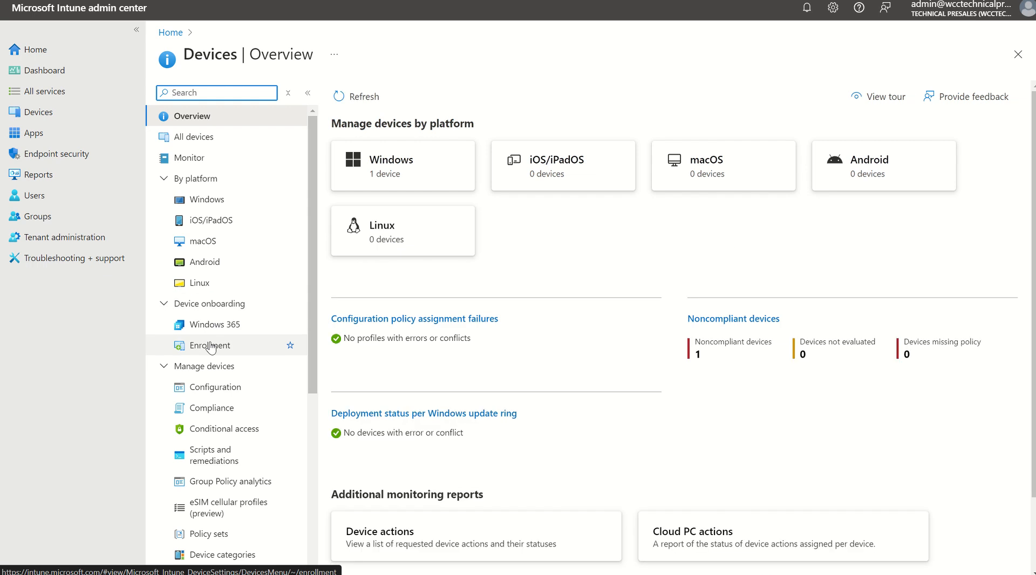
{"action": "left_click", "coordinate": [213, 346]}
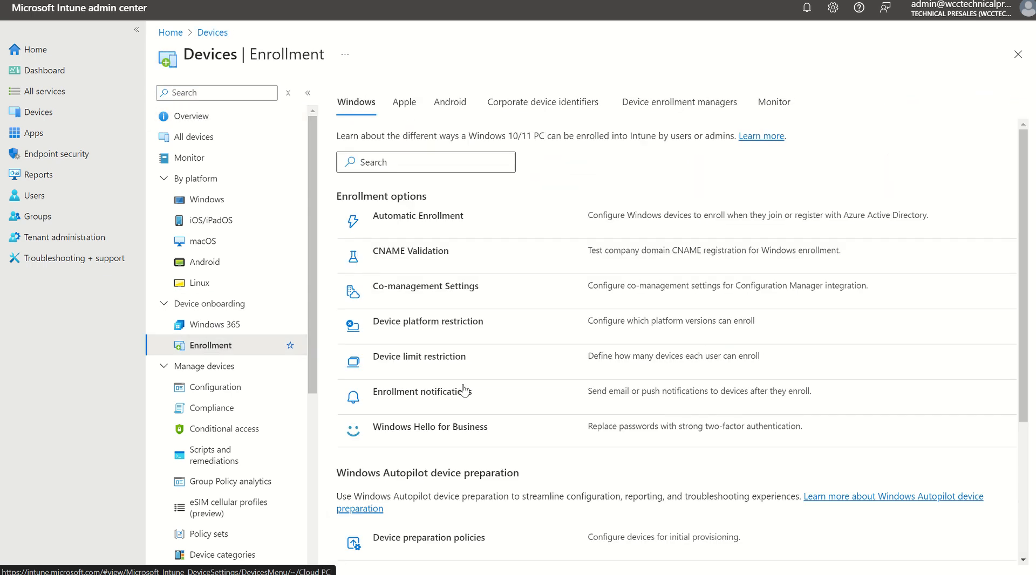
{"action": "scroll", "scroll_direction": "down", "scroll_amount": 3}
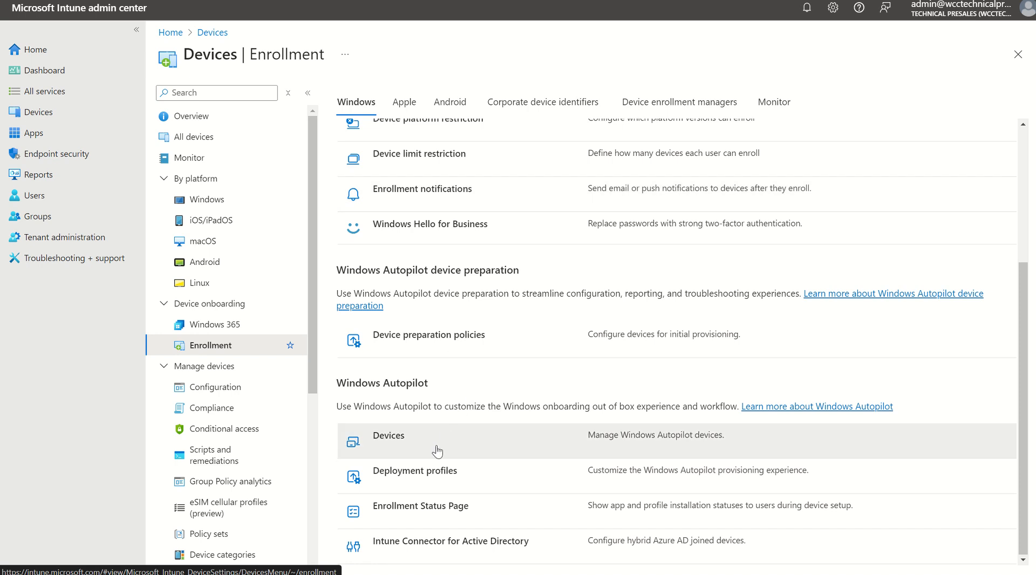
{"action": "left_click", "coordinate": [389, 436]}
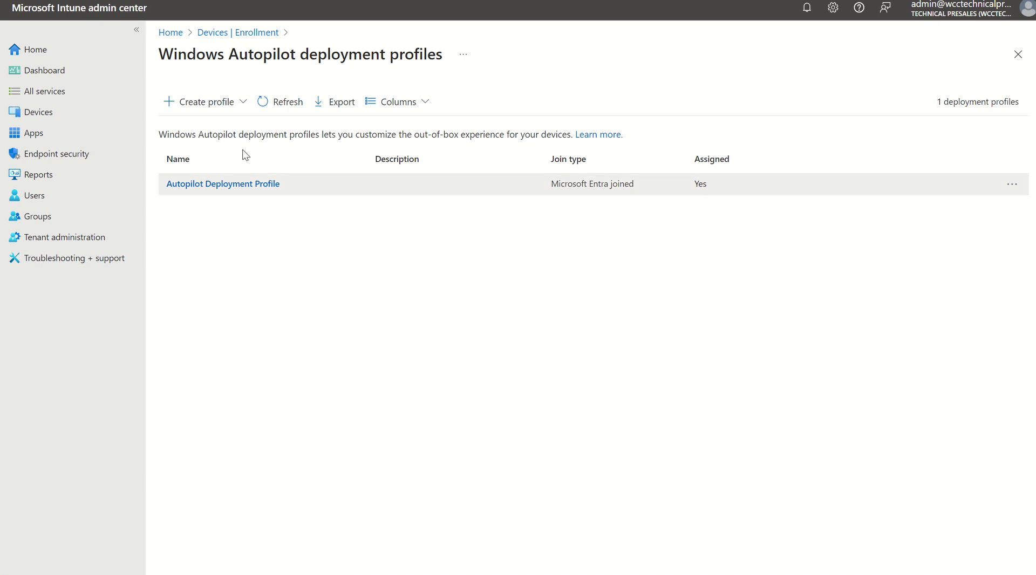
Step: Create a Windows PC profile and enter the name 'Test Autopilot Profile'
{"action": "left_click", "coordinate": [223, 183]}
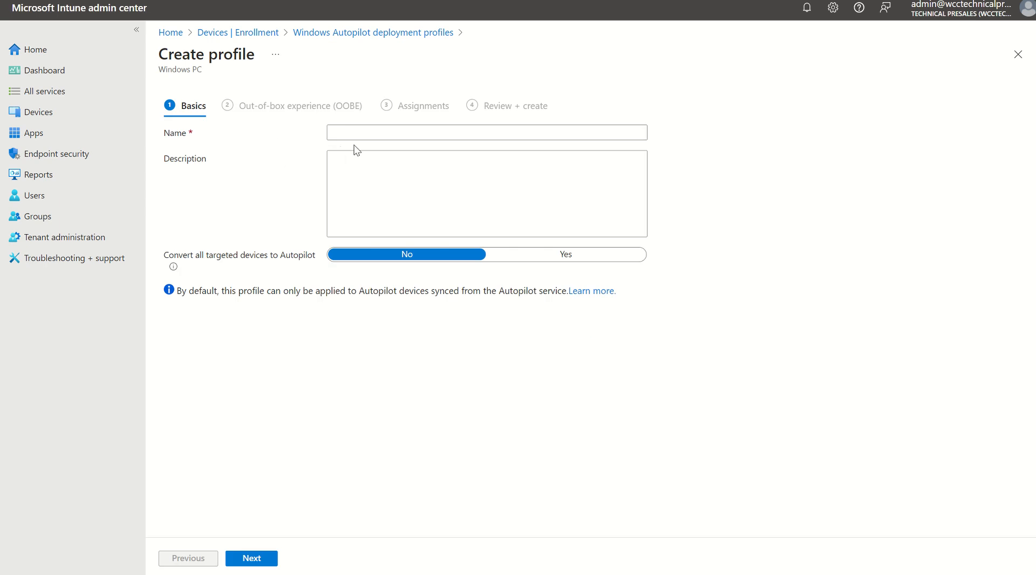
{"action": "left_click", "coordinate": [486, 133]}
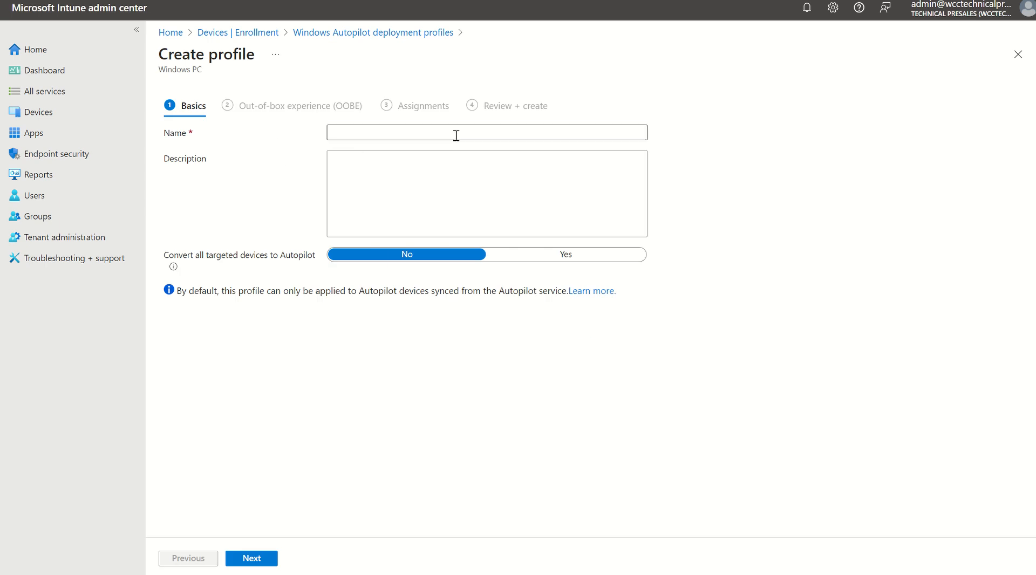
{"action": "type", "text": "Test Autopilot Profile"}
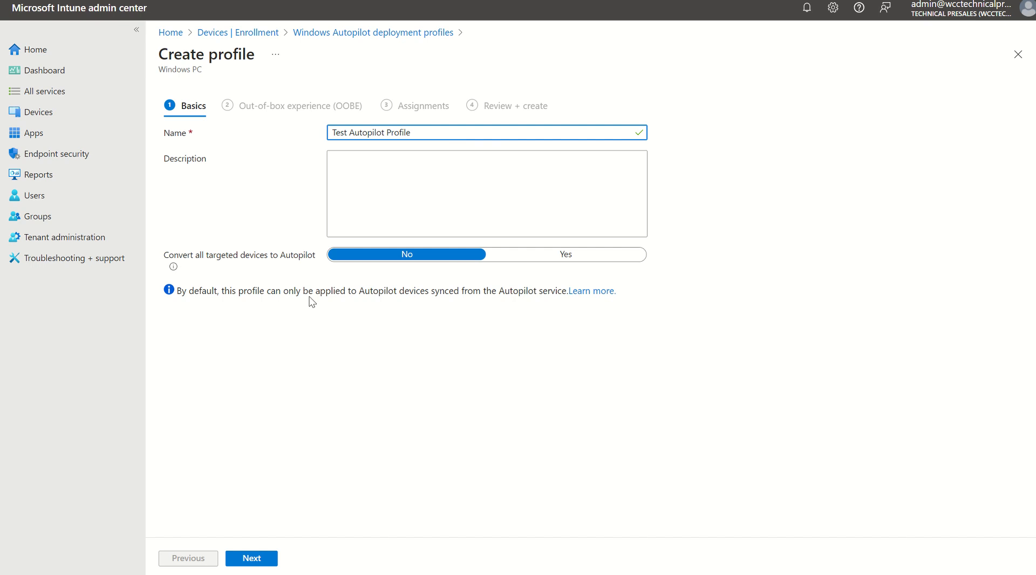
Step: Advance the profile wizard to Out-of-box experience, showing standard user account type
{"action": "left_click", "coordinate": [251, 558]}
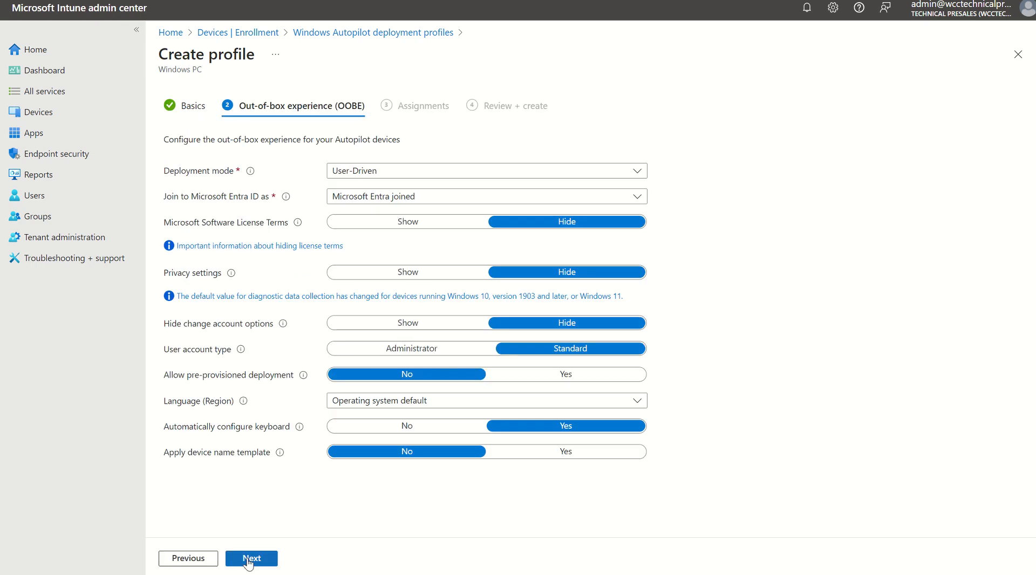
{"action": "mouse_move", "coordinate": [251, 549]}
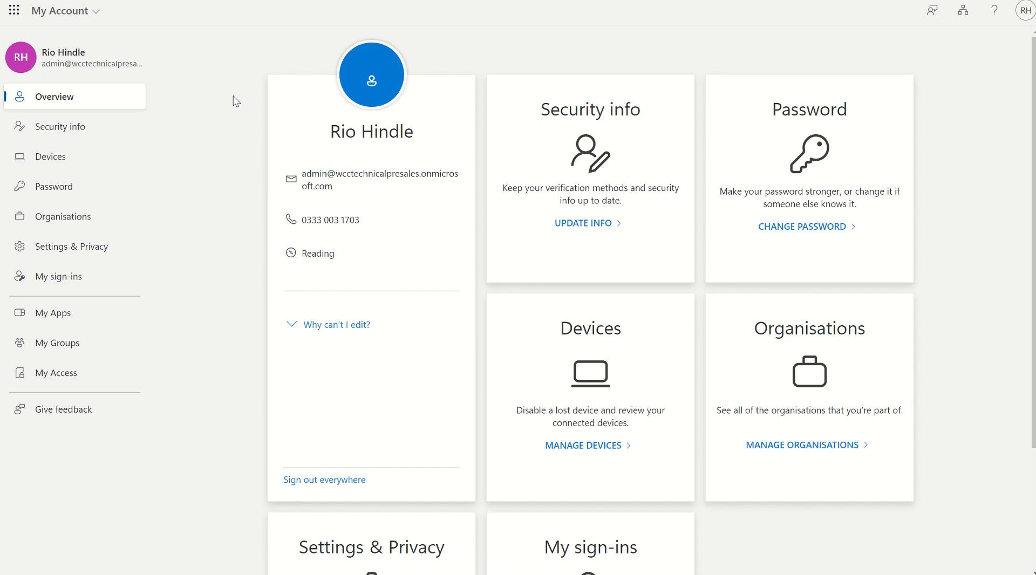
{"action": "mouse_move", "coordinate": [542, 390]}
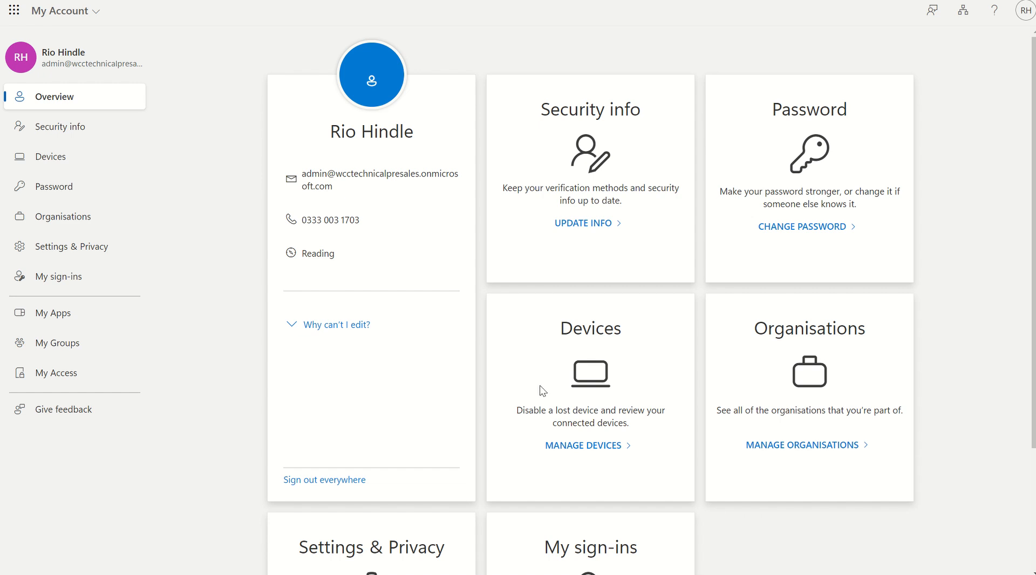
Step: Open the My Account Devices page, which shows no devices to display
{"action": "left_click", "coordinate": [583, 446]}
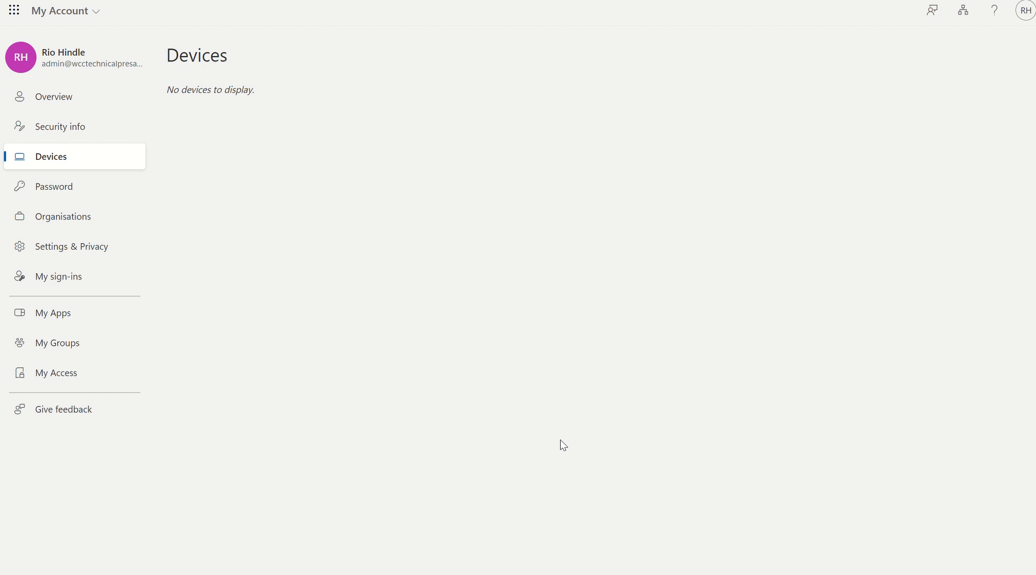
{"action": "mouse_move", "coordinate": [335, 124]}
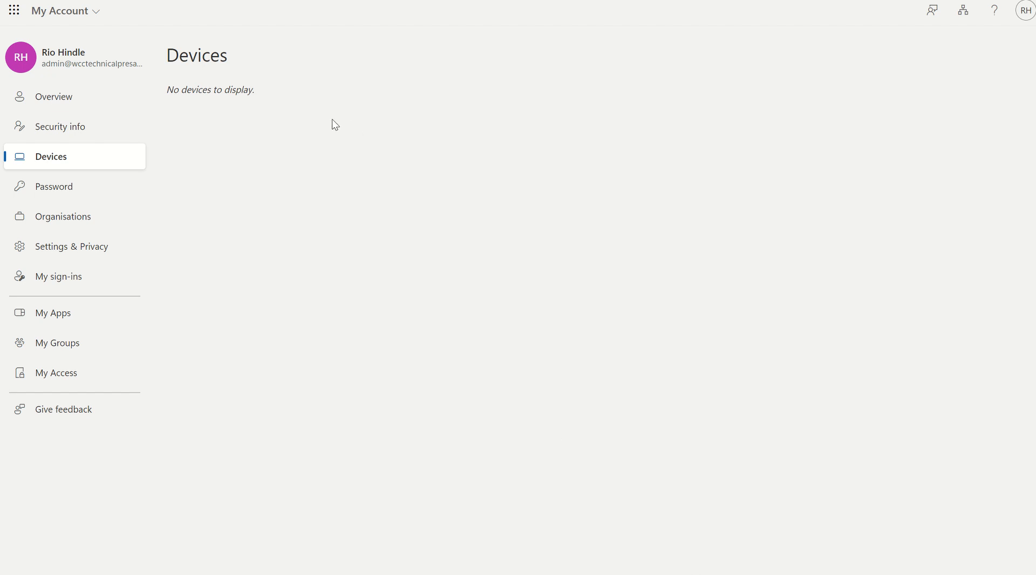
{"action": "mouse_move", "coordinate": [365, 123]}
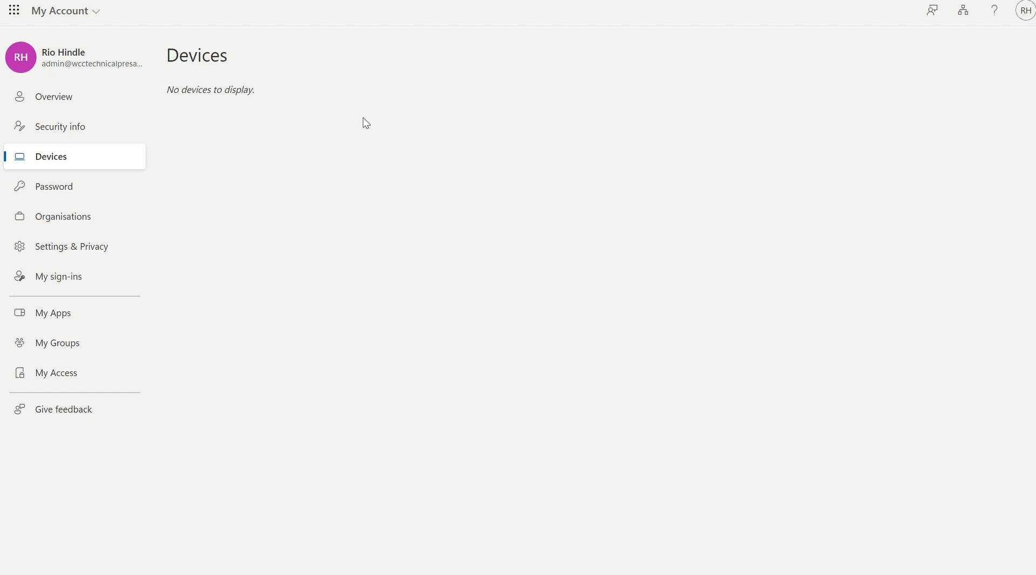
{"action": "mouse_move", "coordinate": [354, 123]}
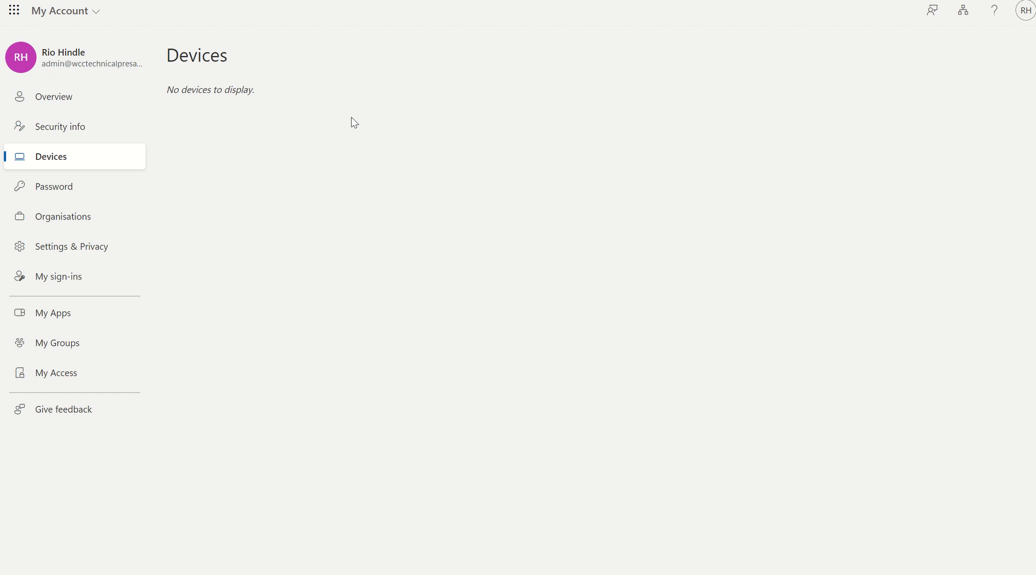